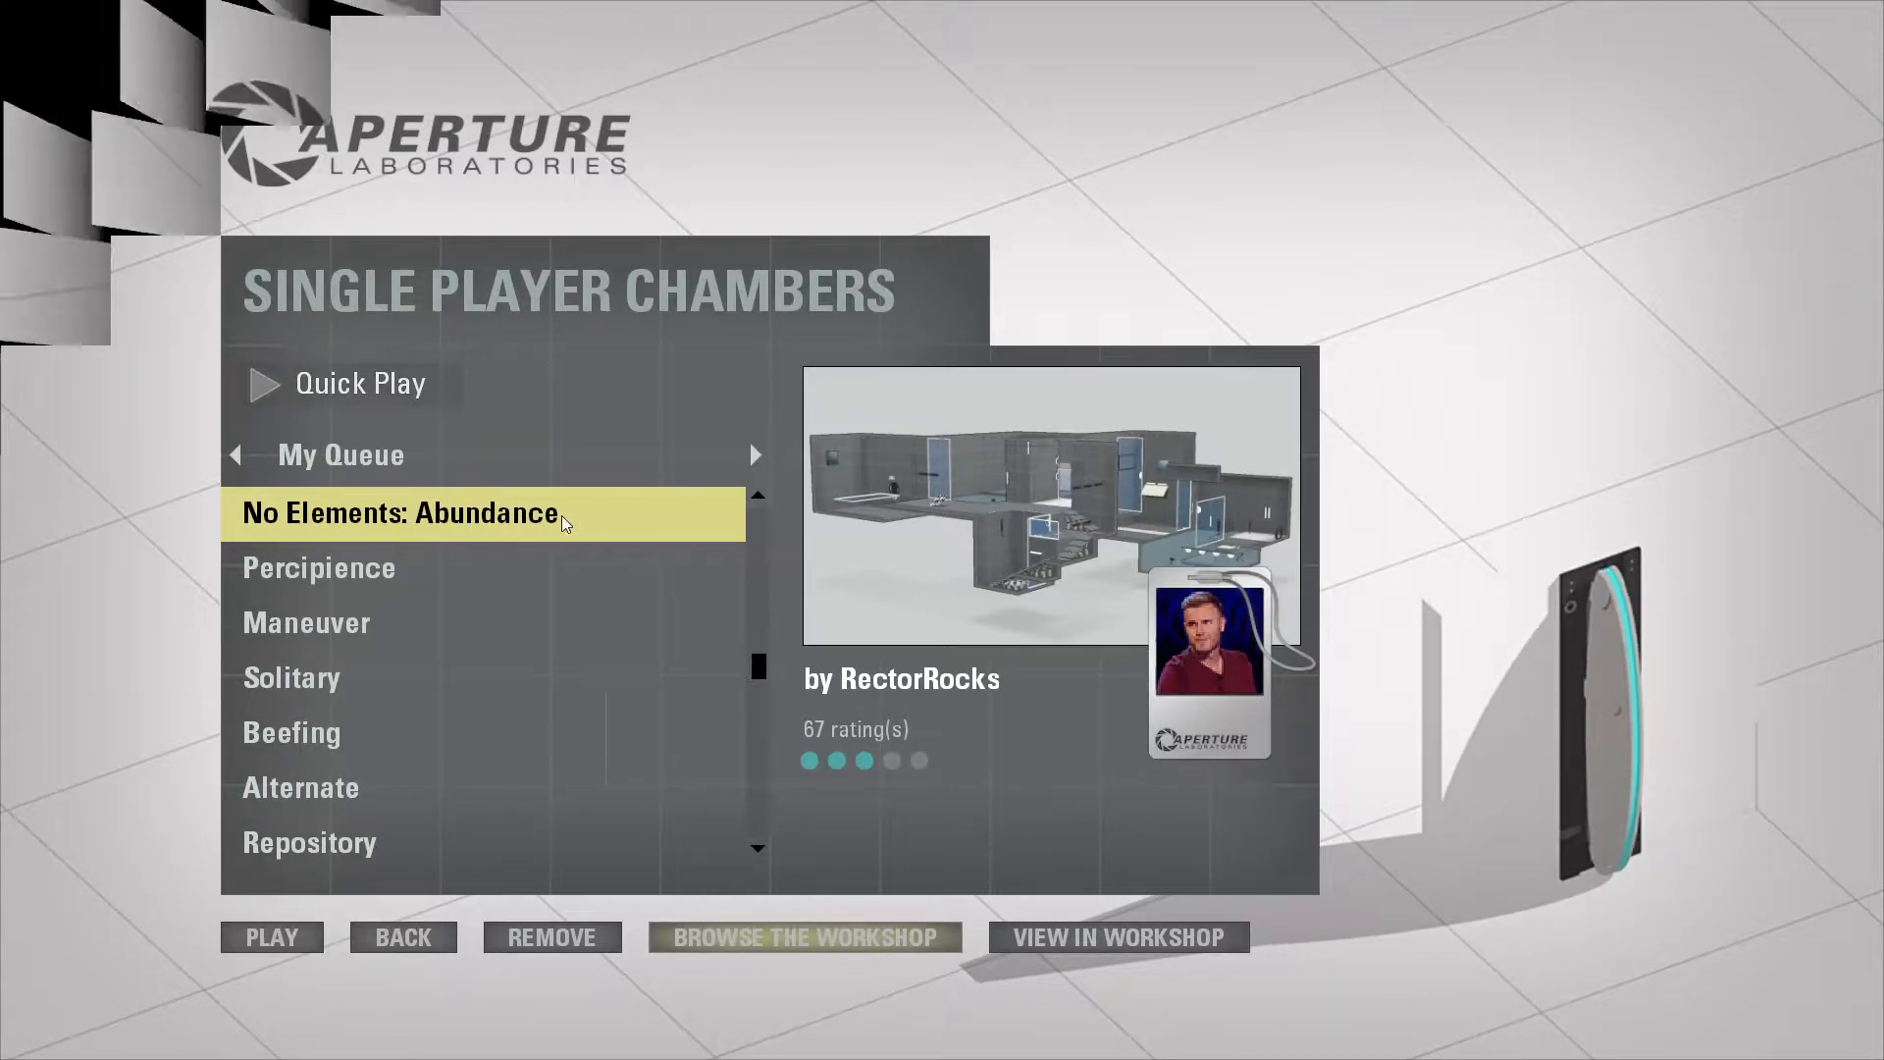
Step: Launch the No Elements: Abundance chamber from the Single Player Chambers queue
click(271, 937)
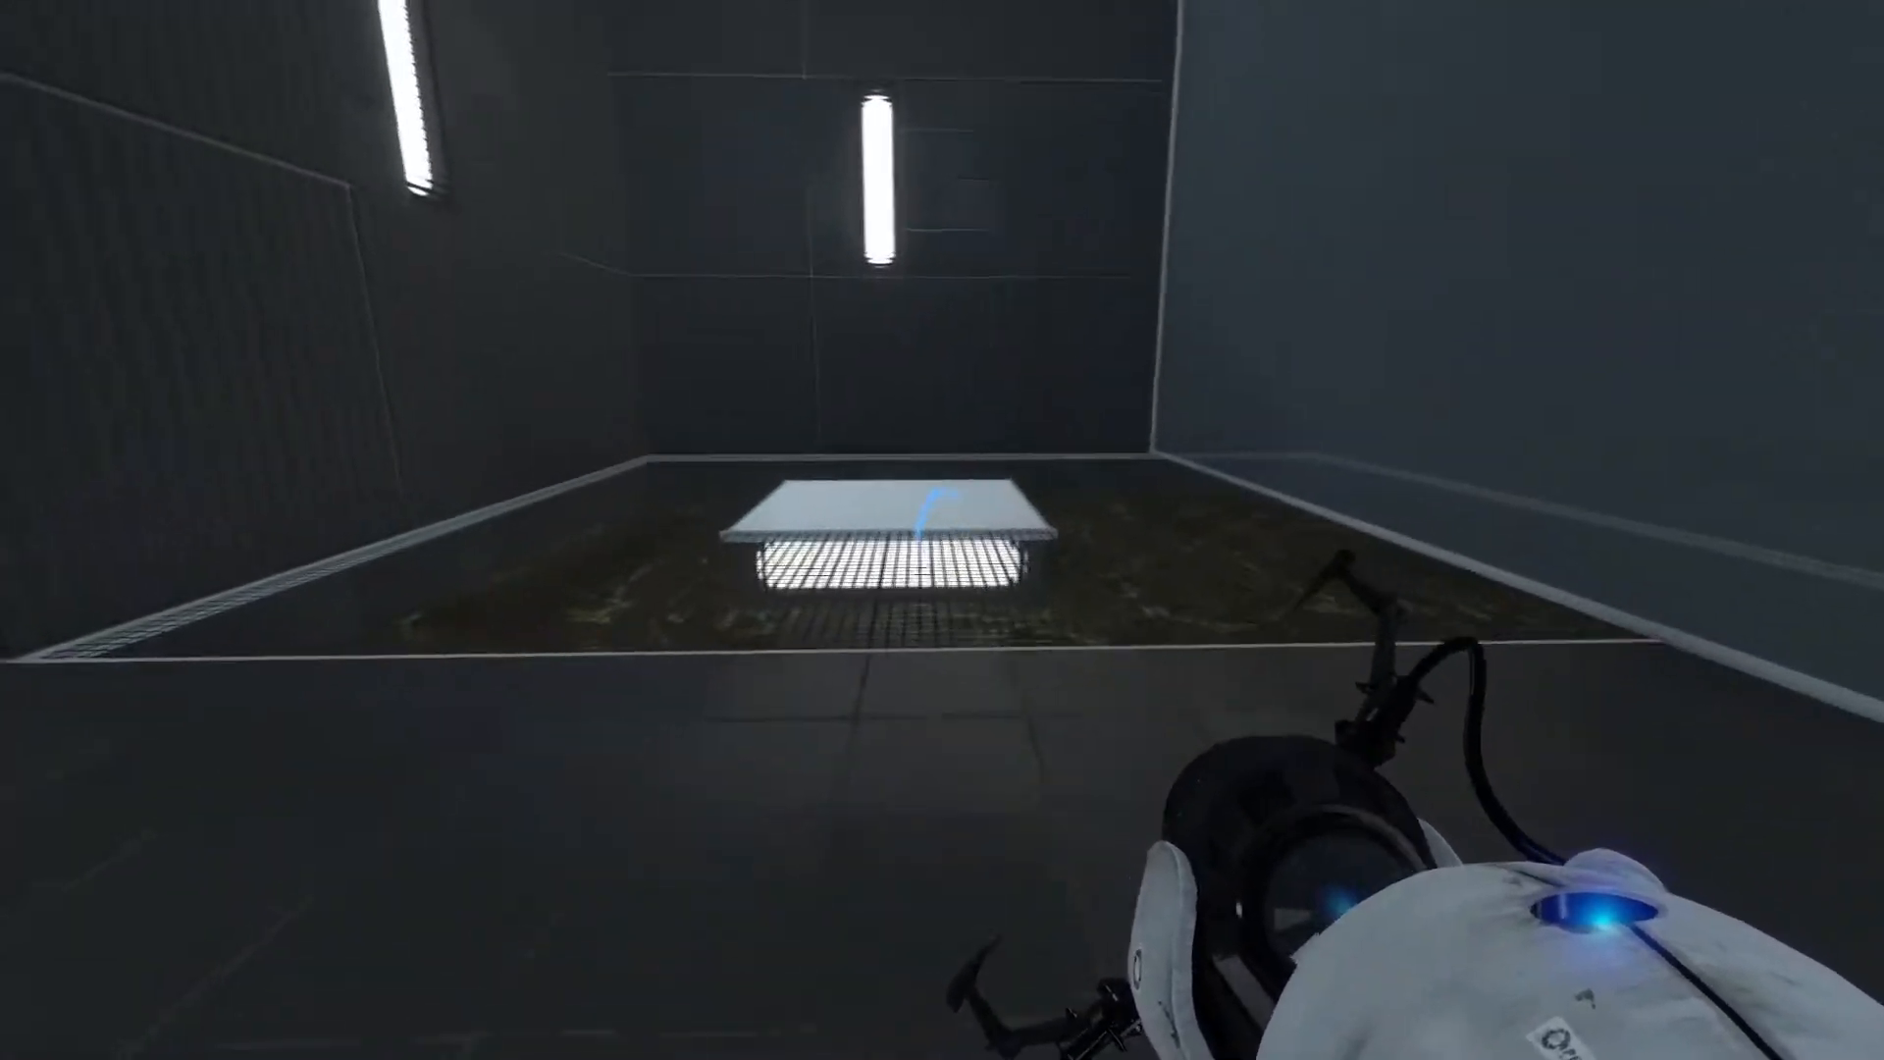
Step: Place a portal and fling out of the starting pit toward the dark-walled room
click(942, 530)
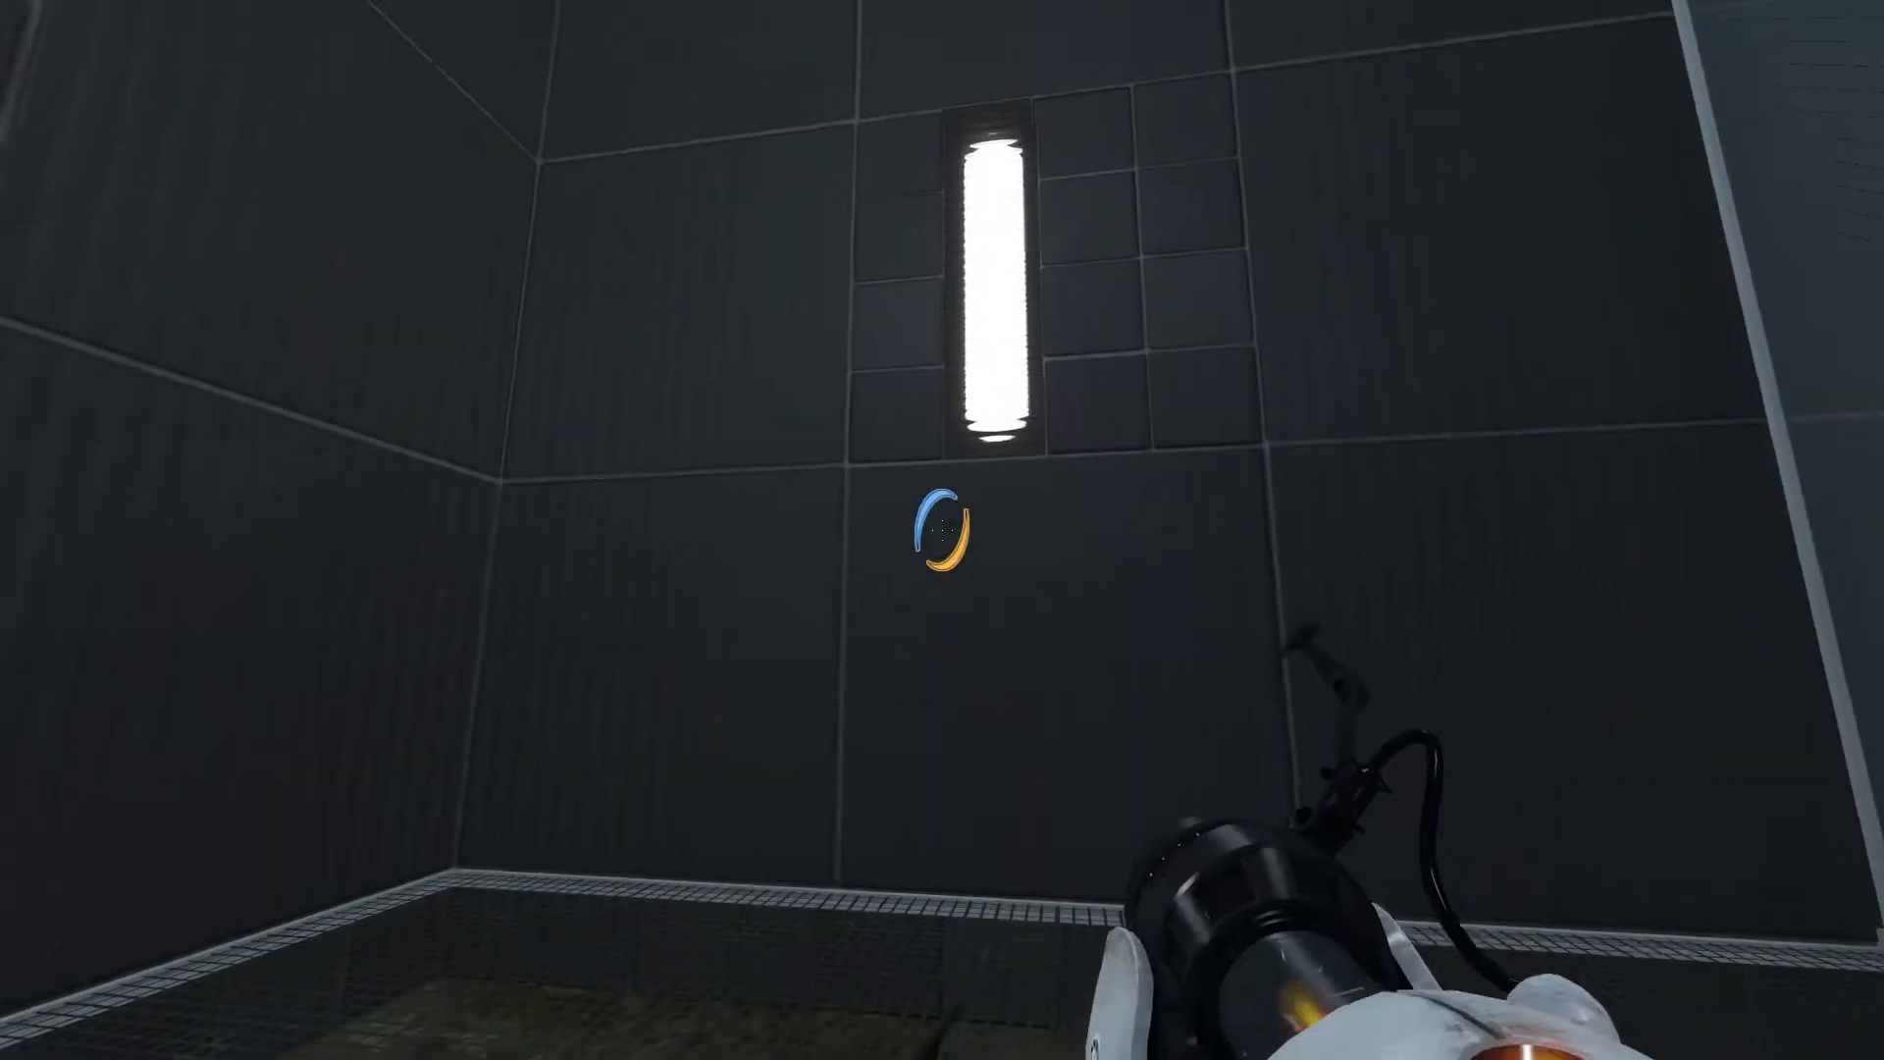
Step: Place a portal on a white panel and fling across the large chamber
click(942, 530)
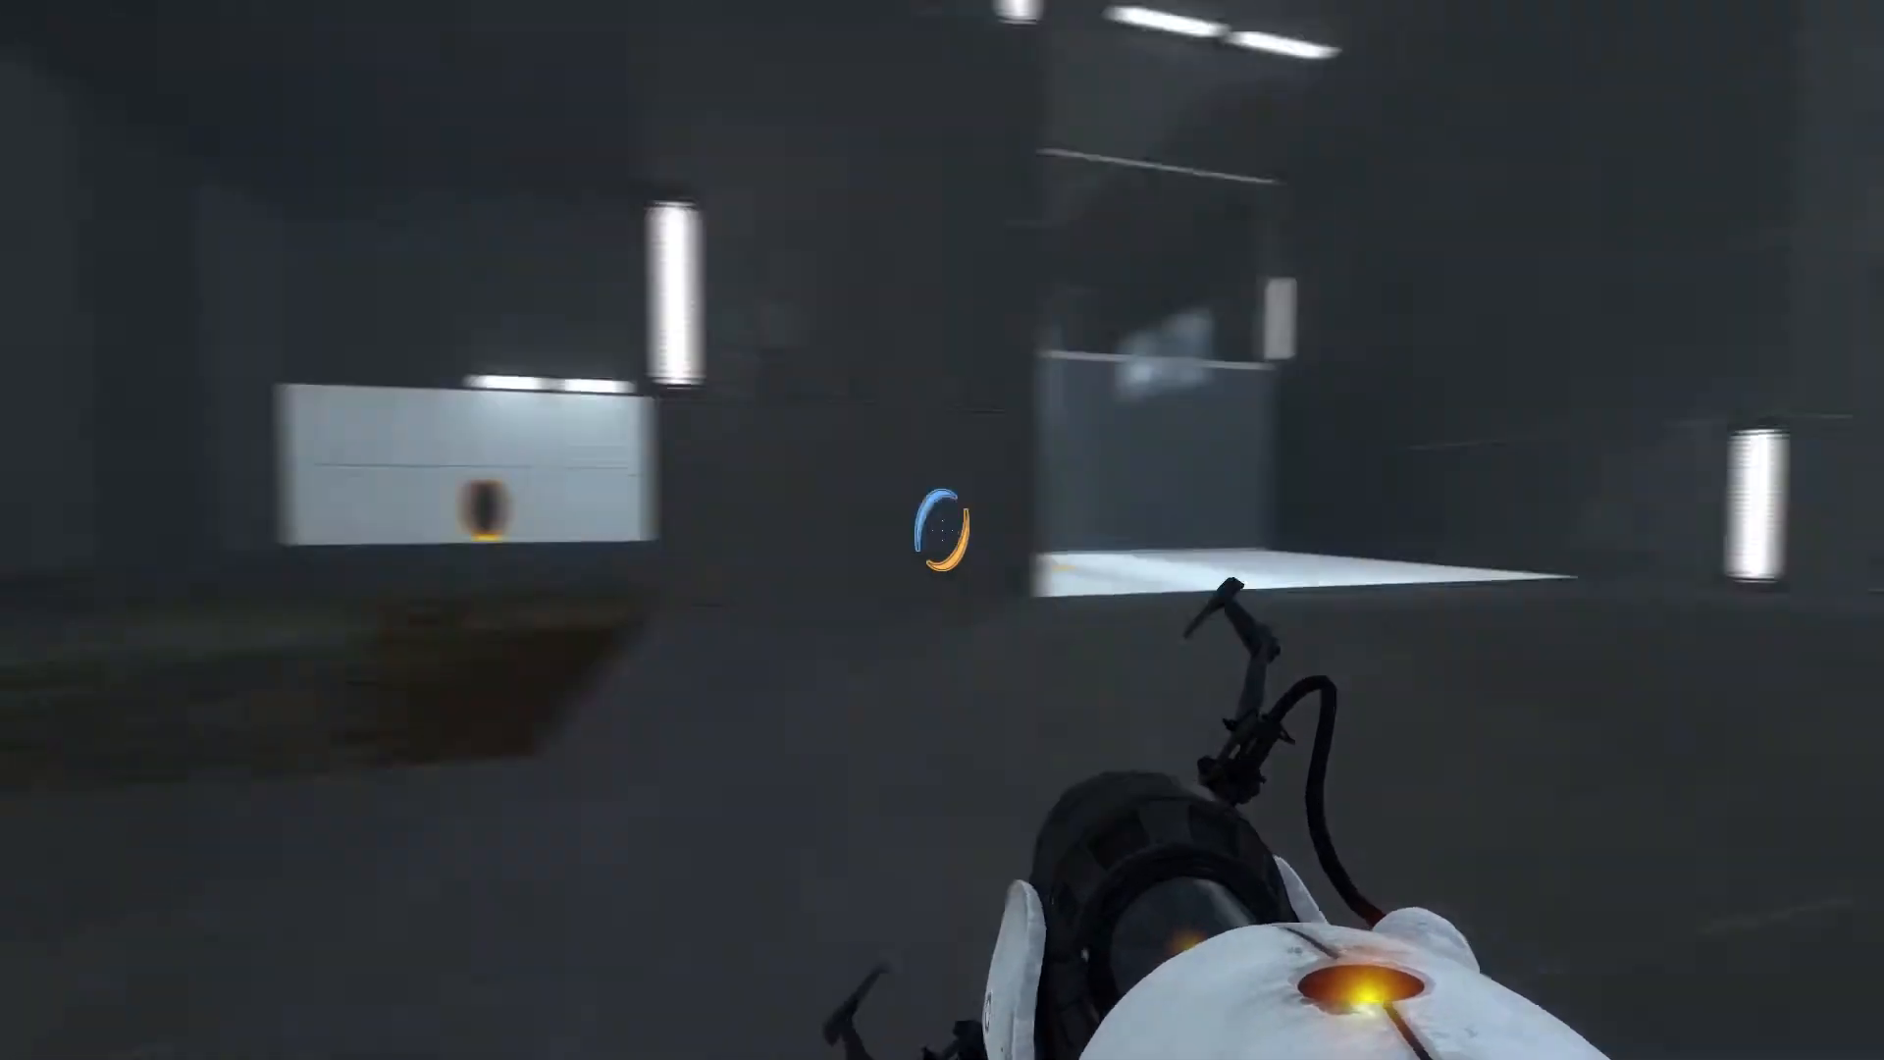
mouse_move(942, 530)
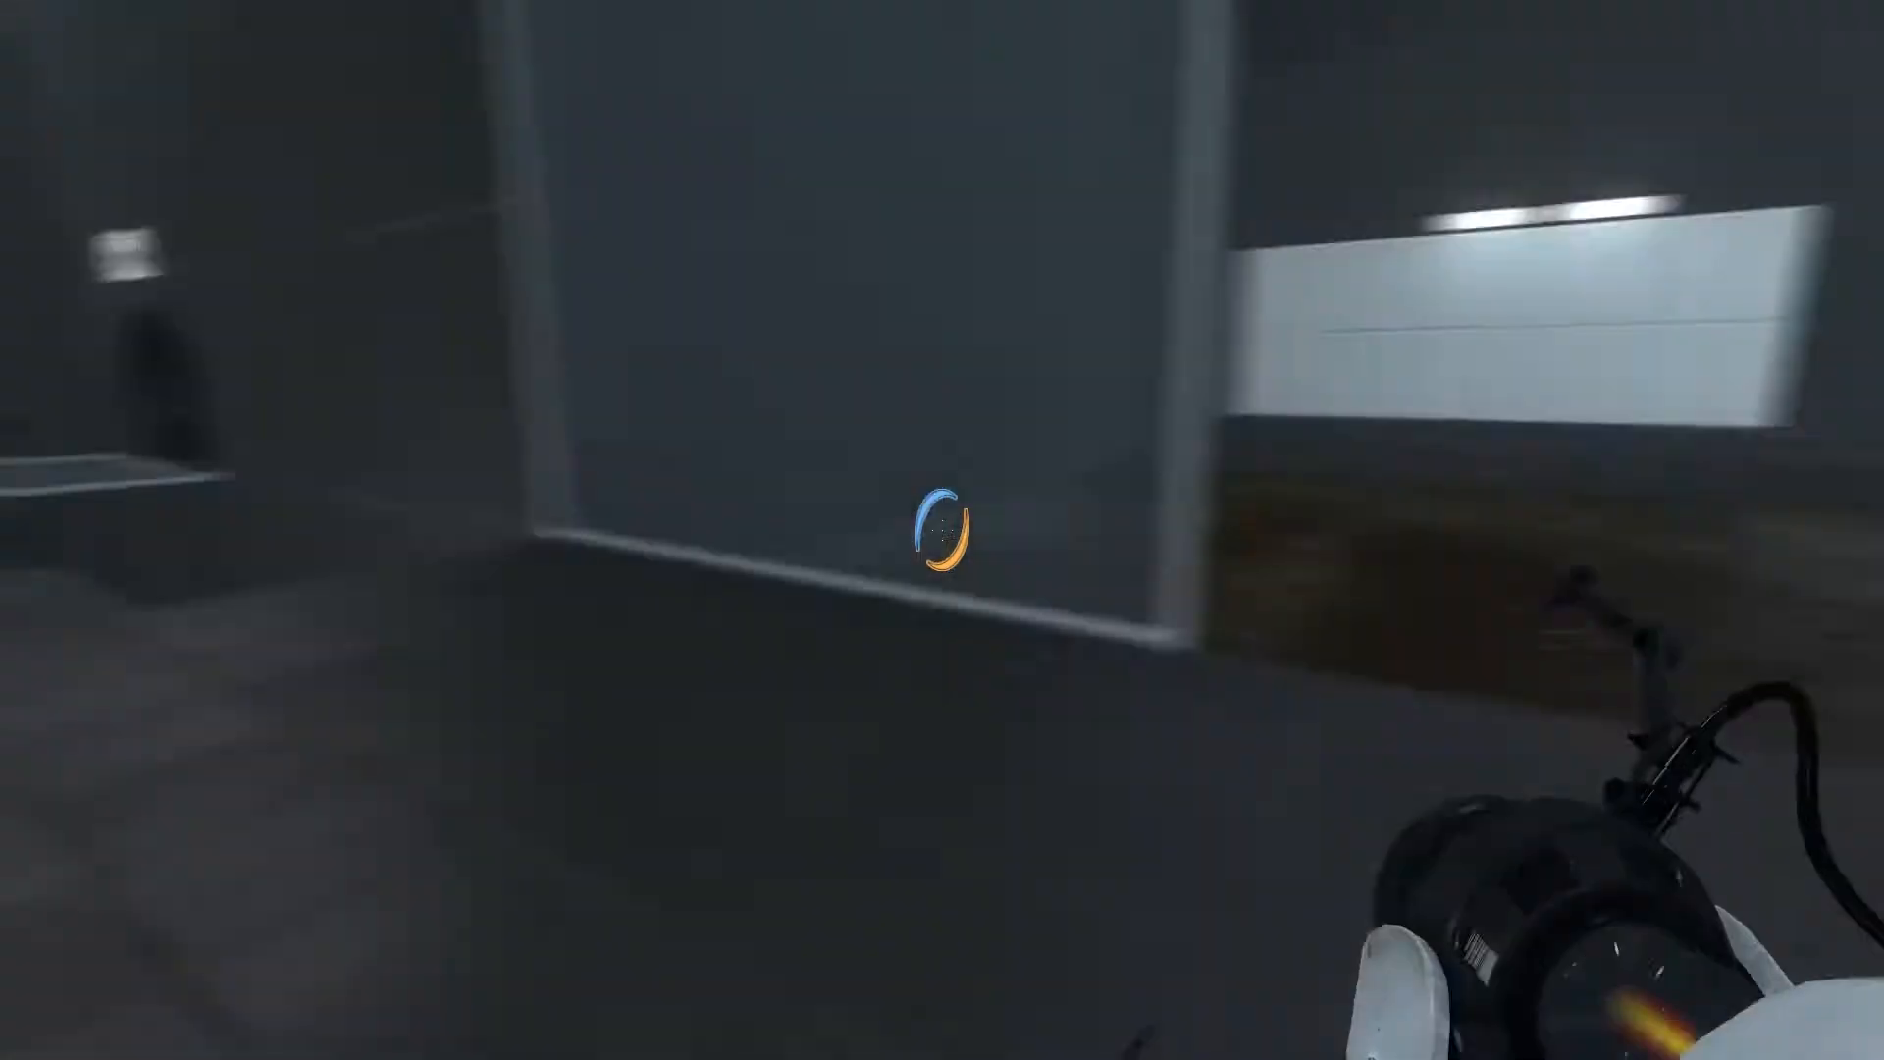
Step: Fling past the glass enclosure onto the white floor and shoot a blue portal
click(942, 529)
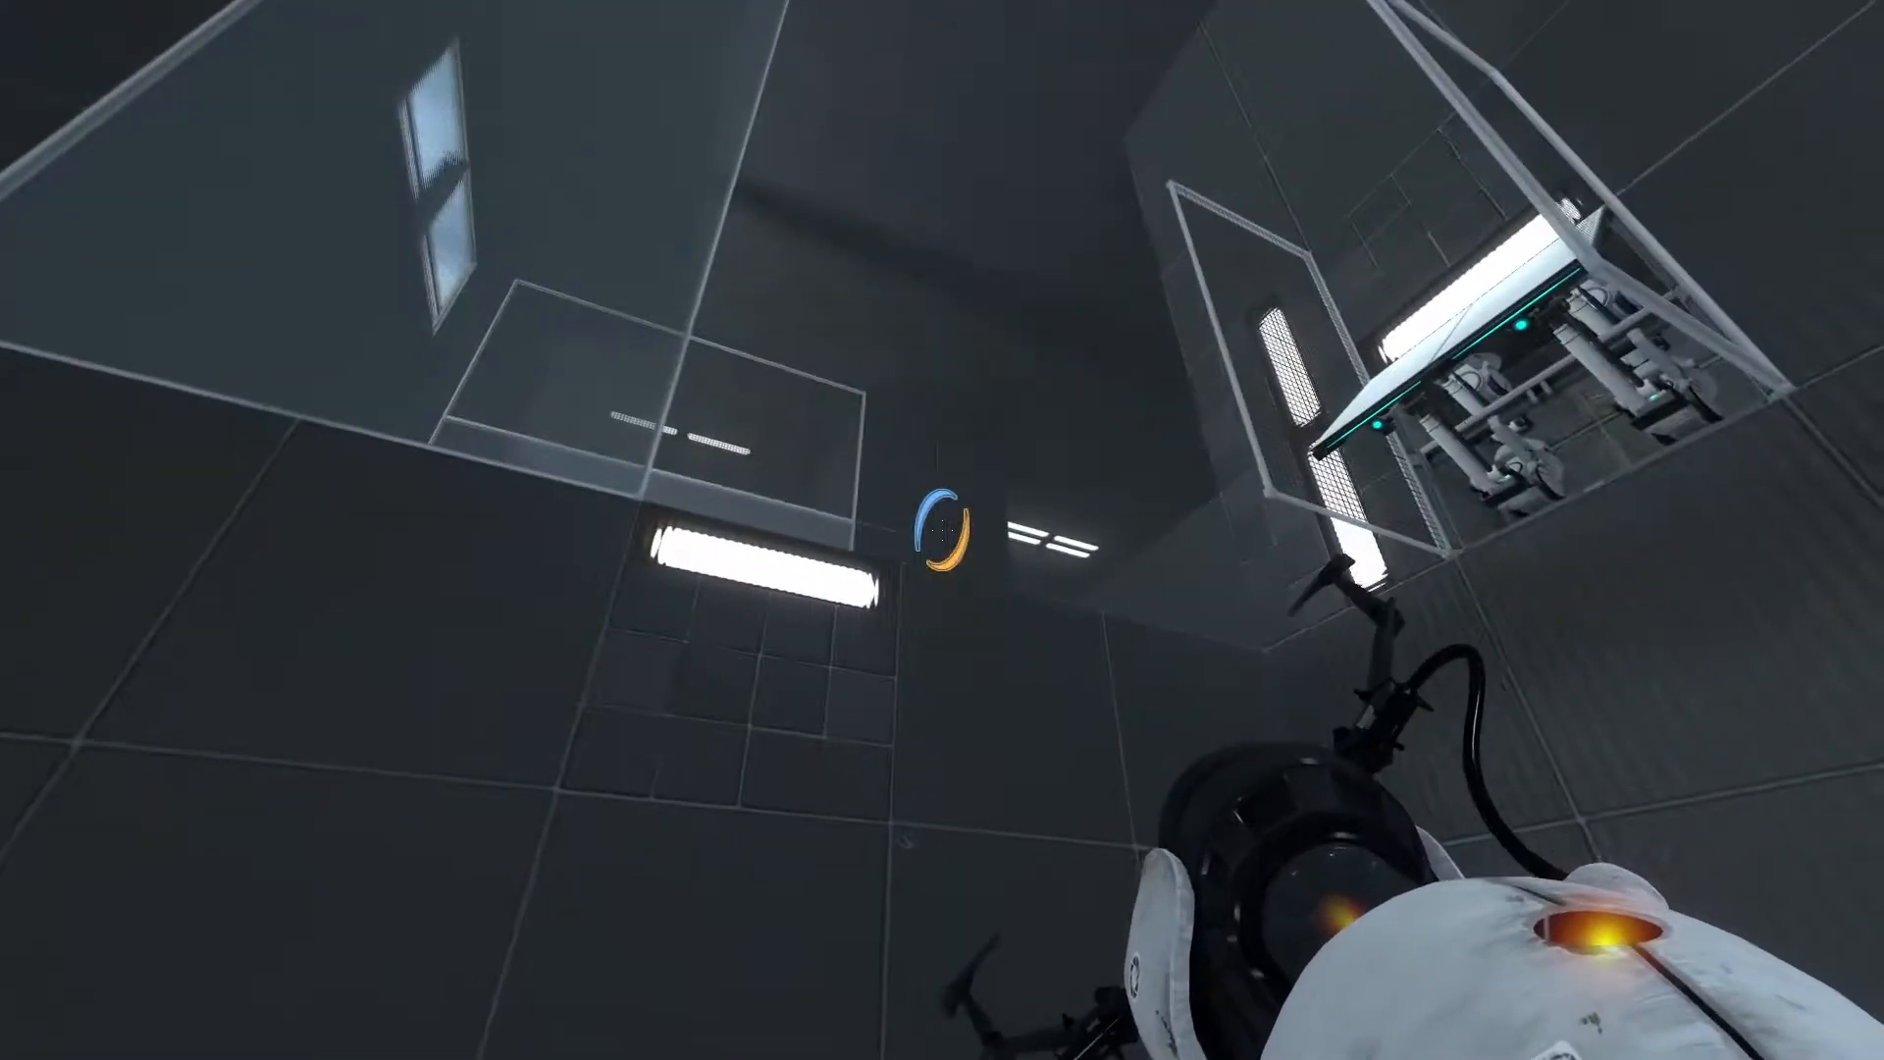
mouse_move(942, 530)
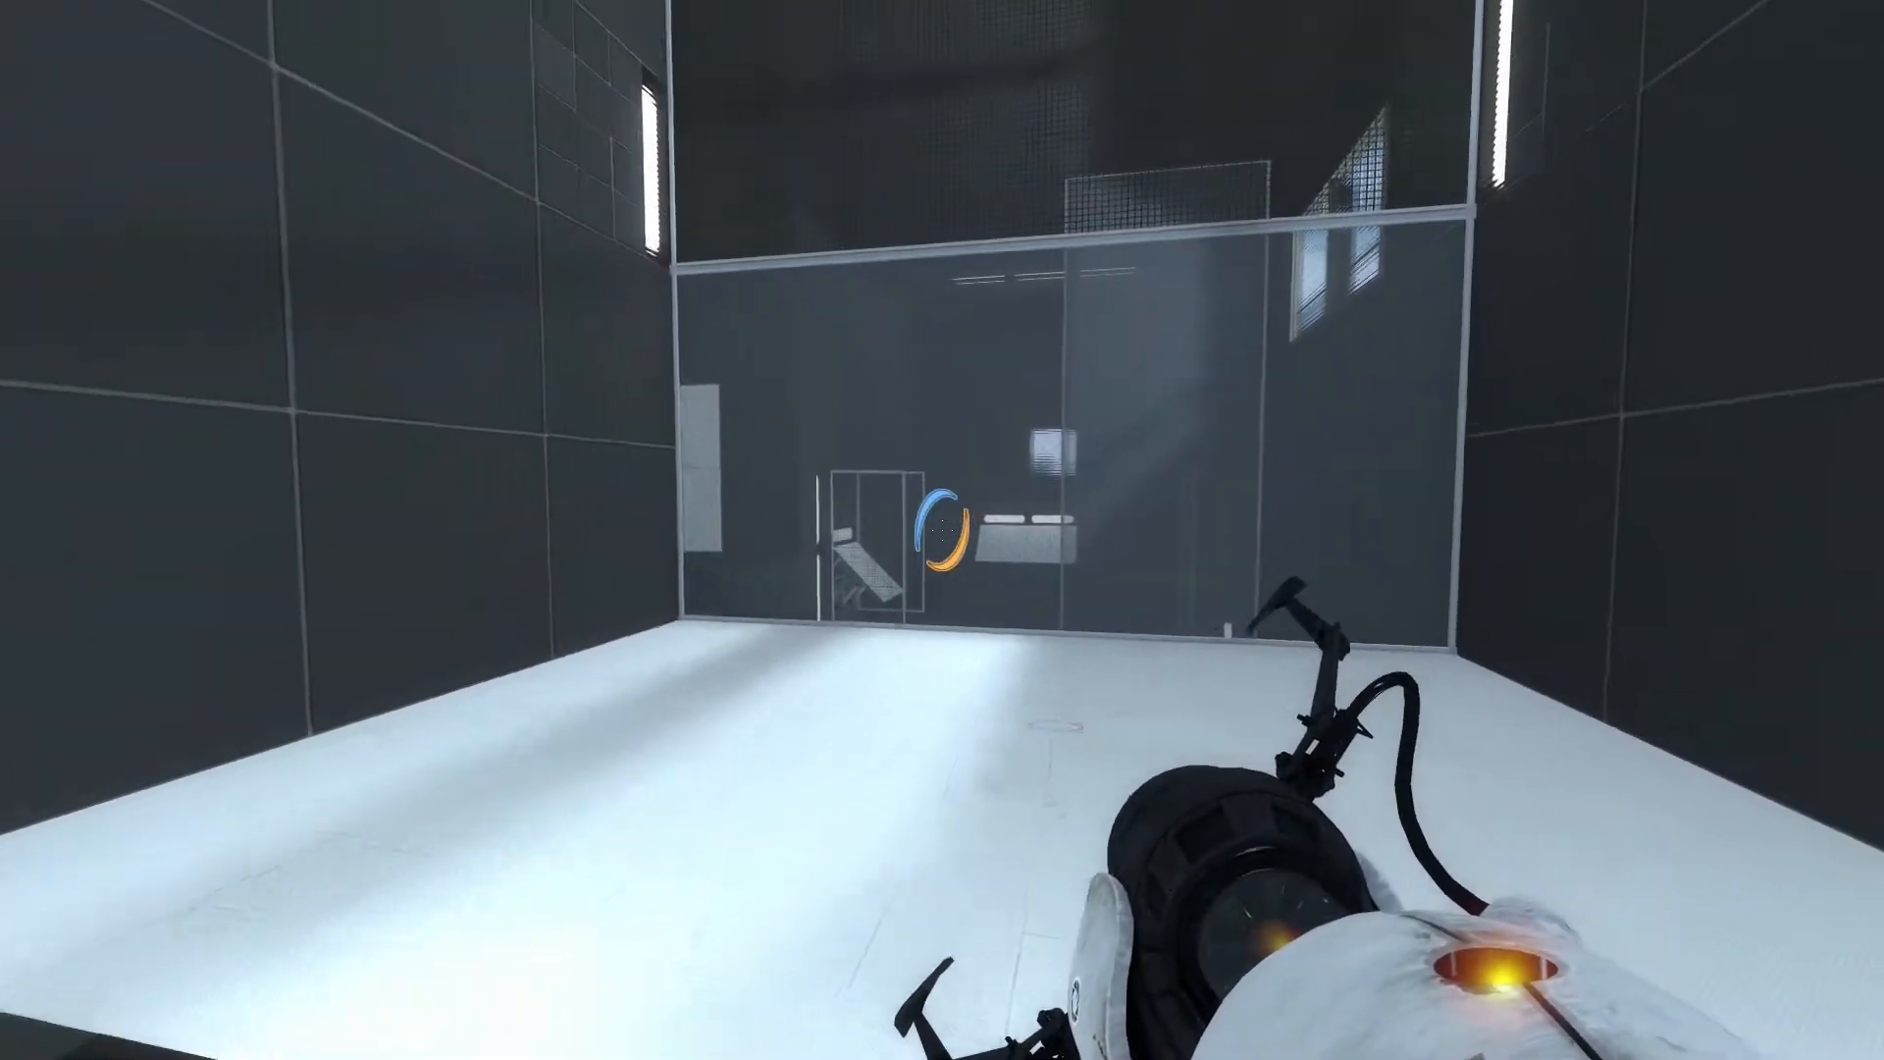
mouse_move(942, 530)
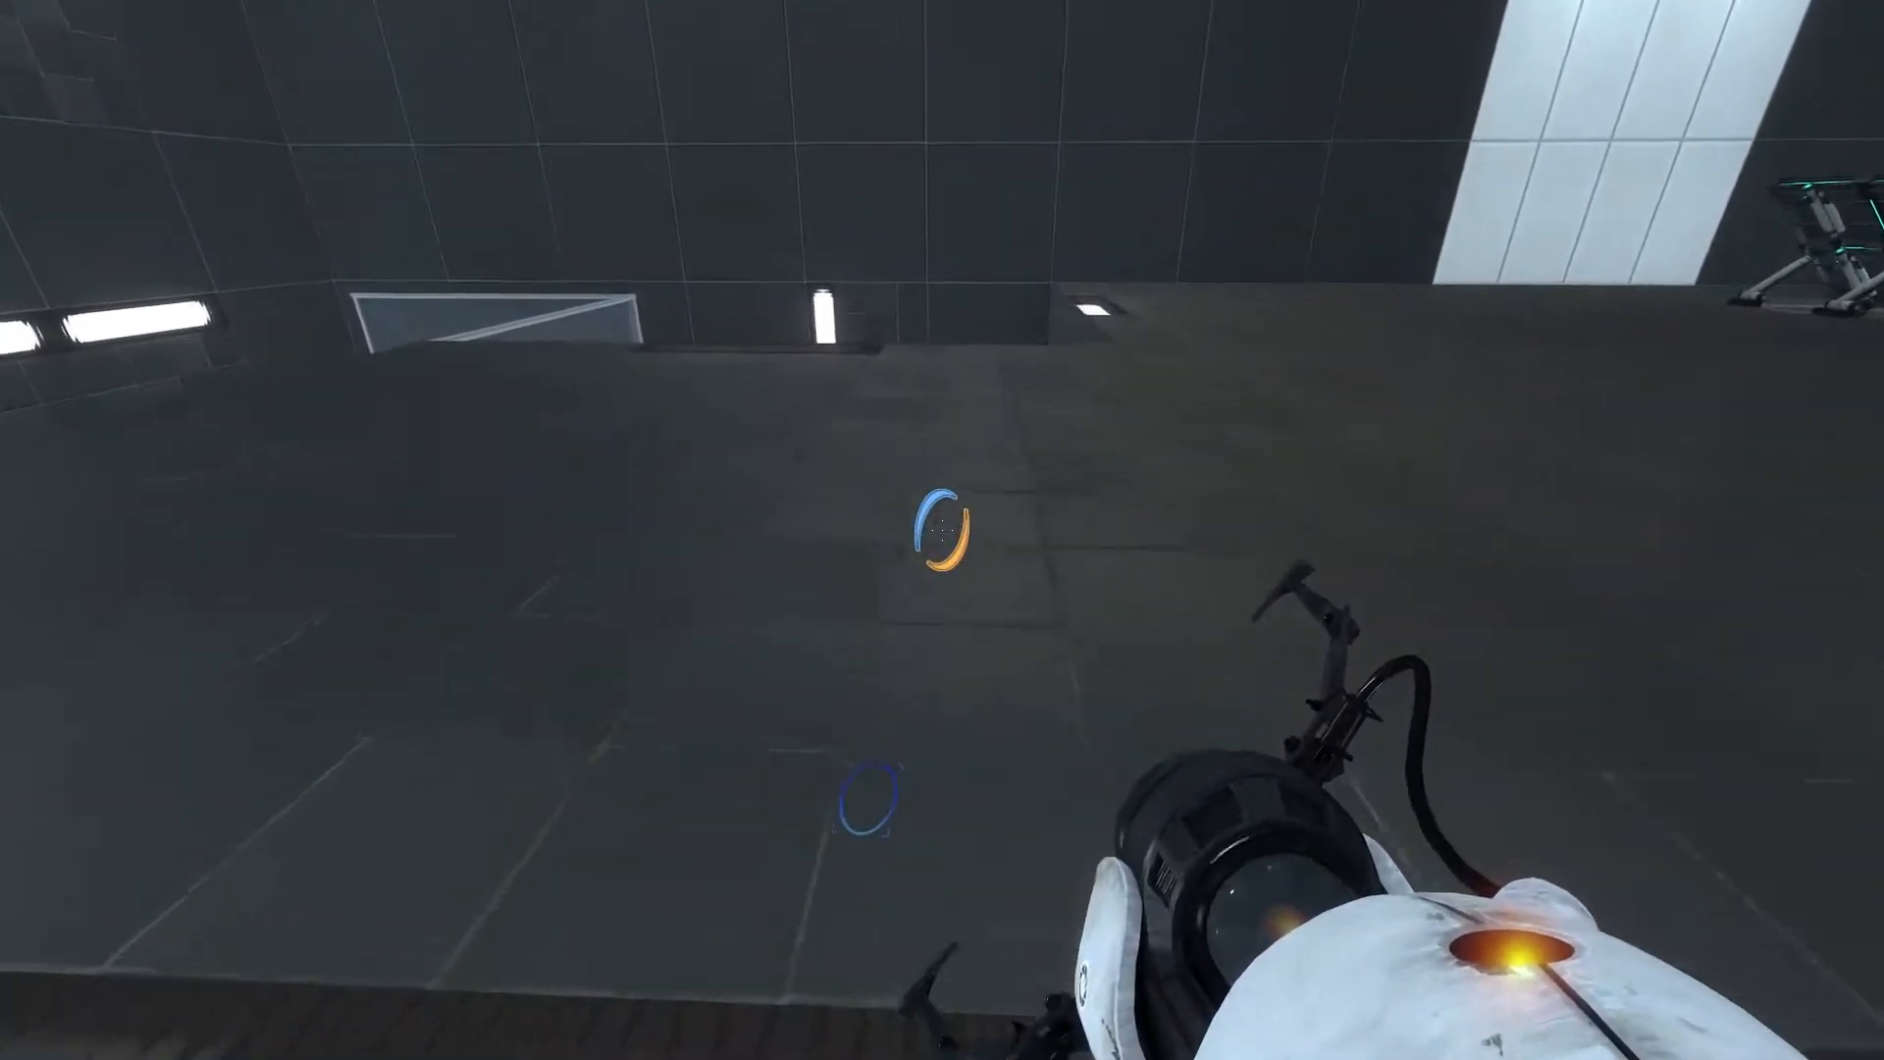
mouse_move(942, 530)
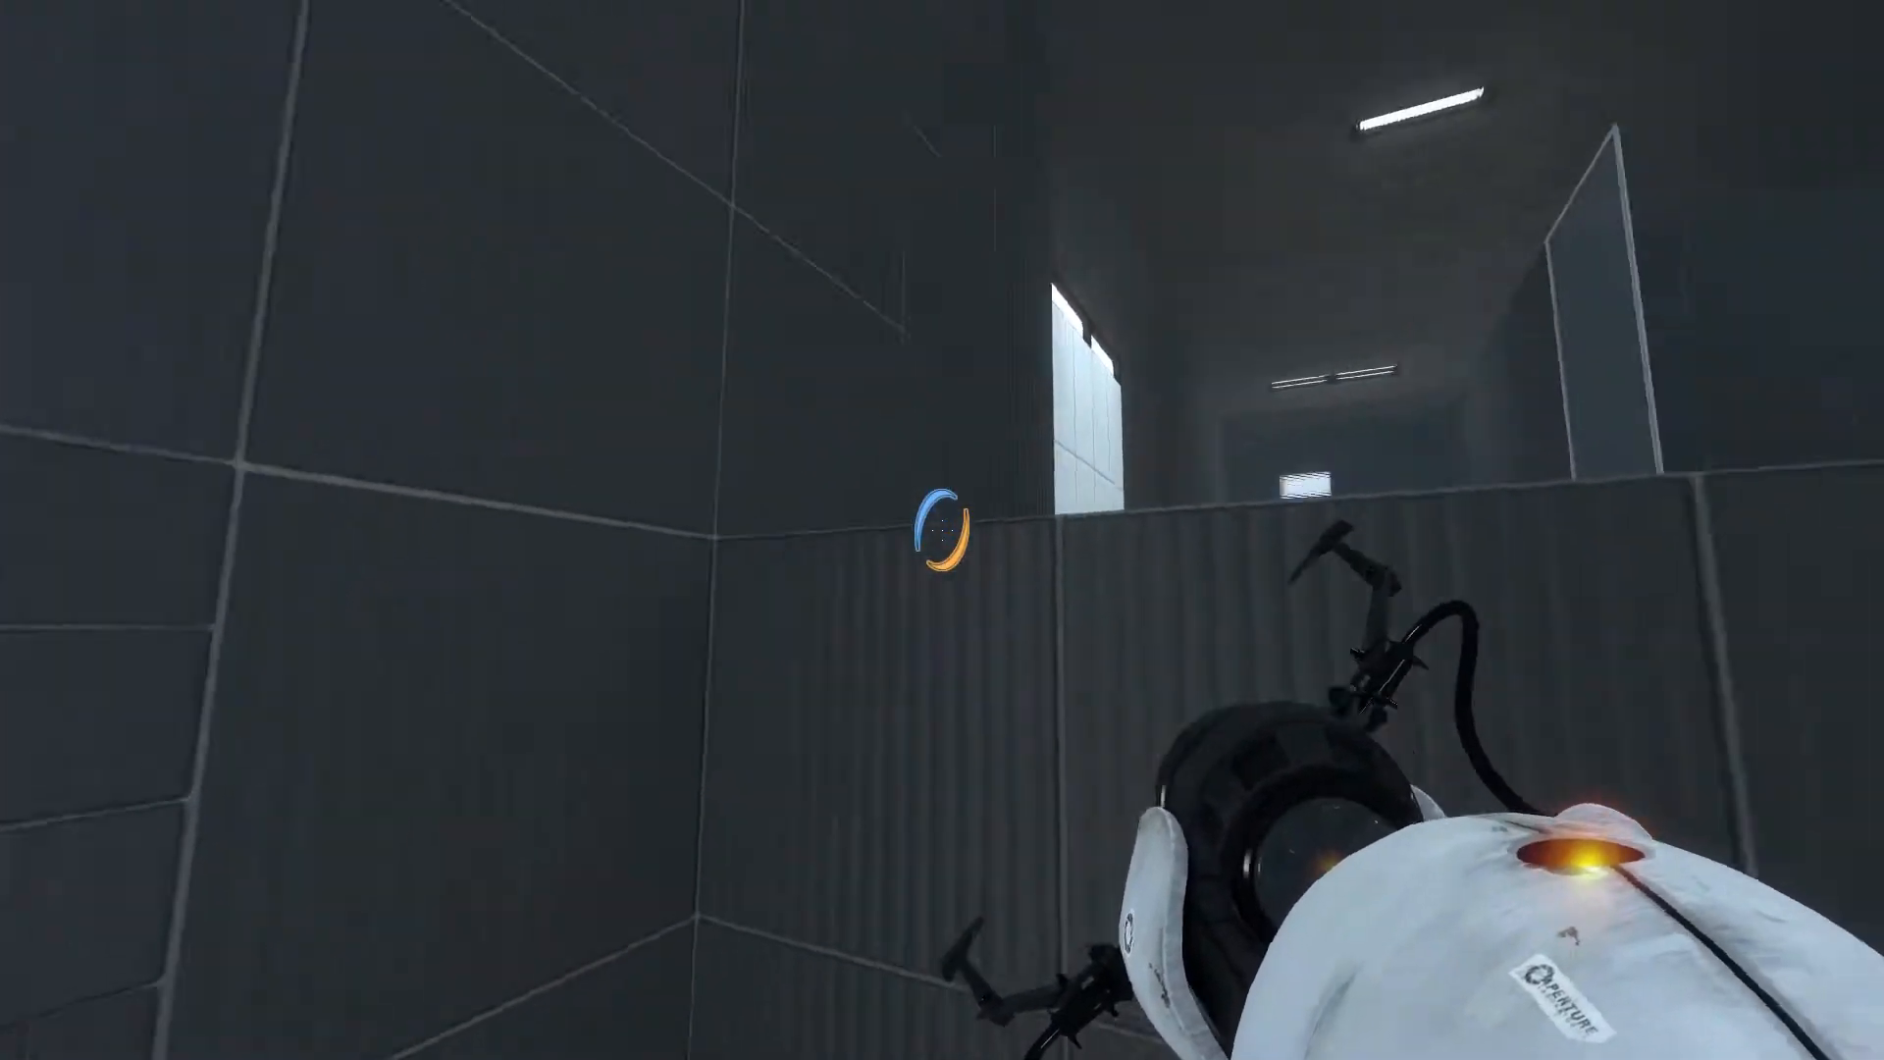
mouse_move(942, 530)
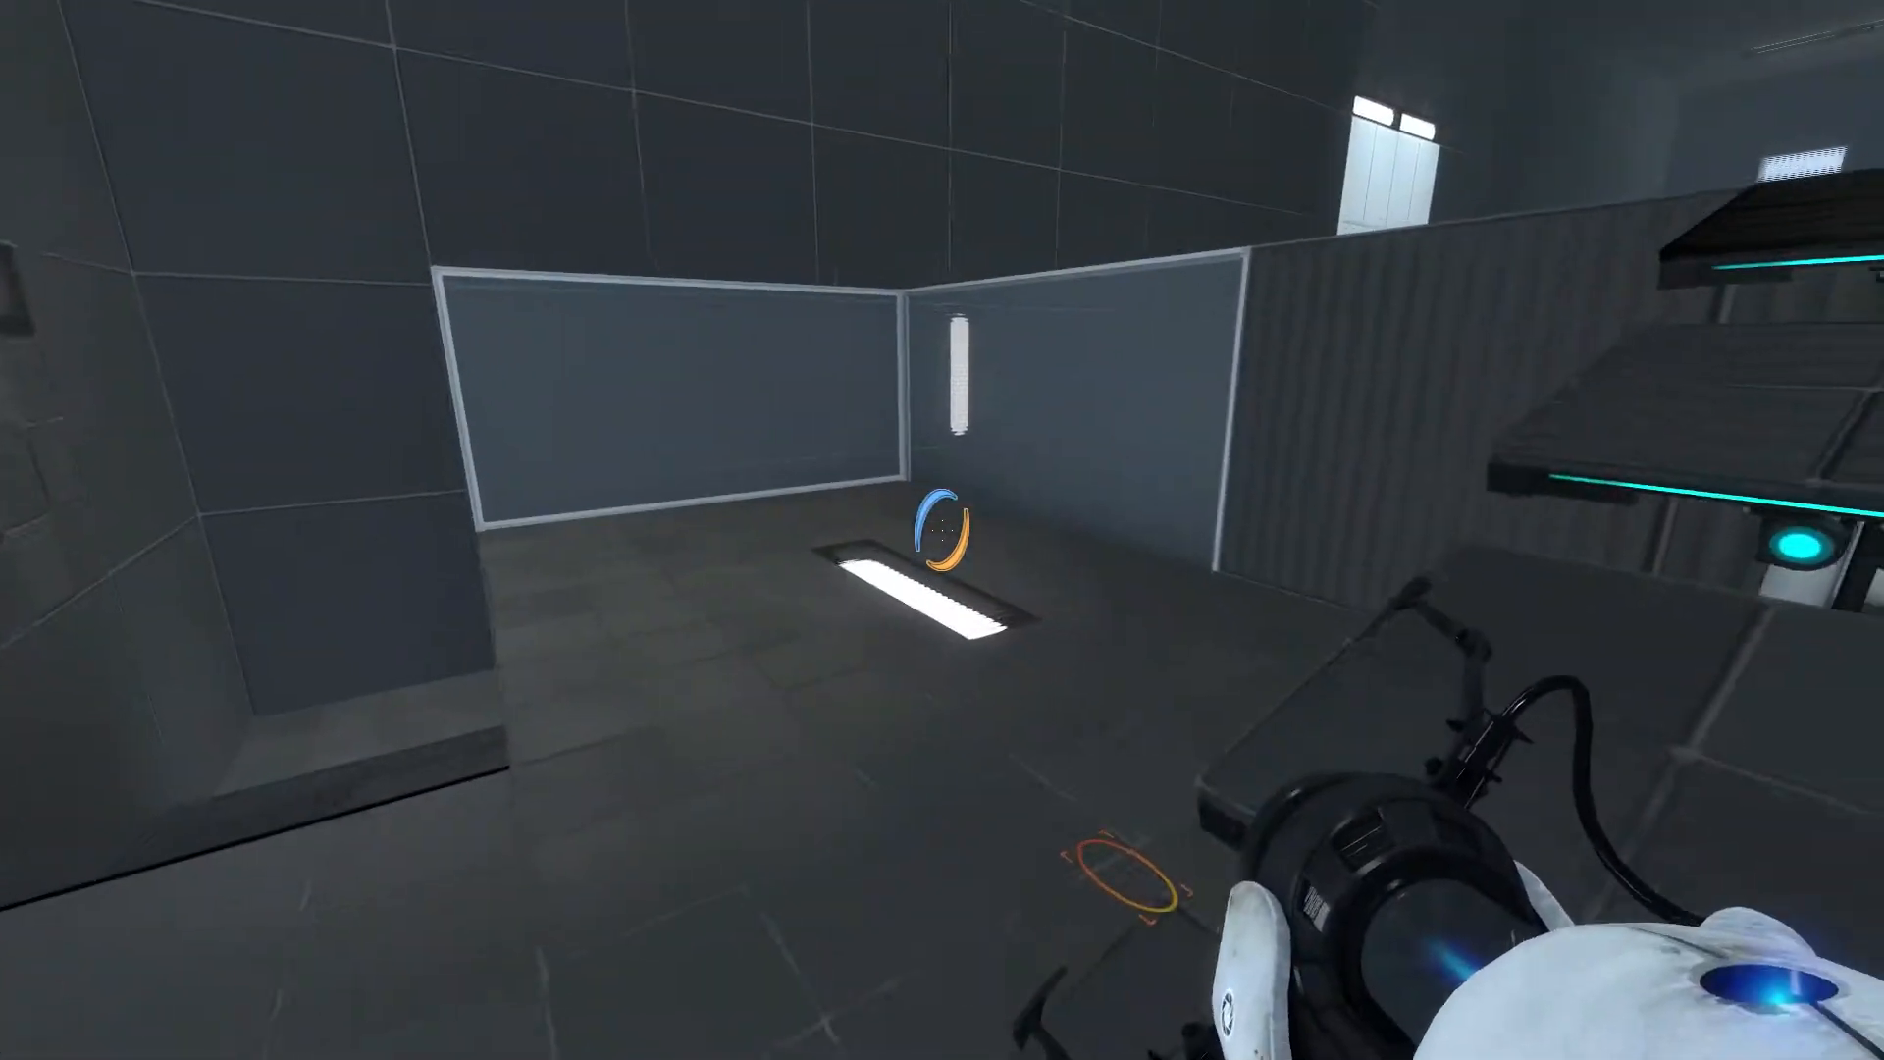
mouse_move(942, 529)
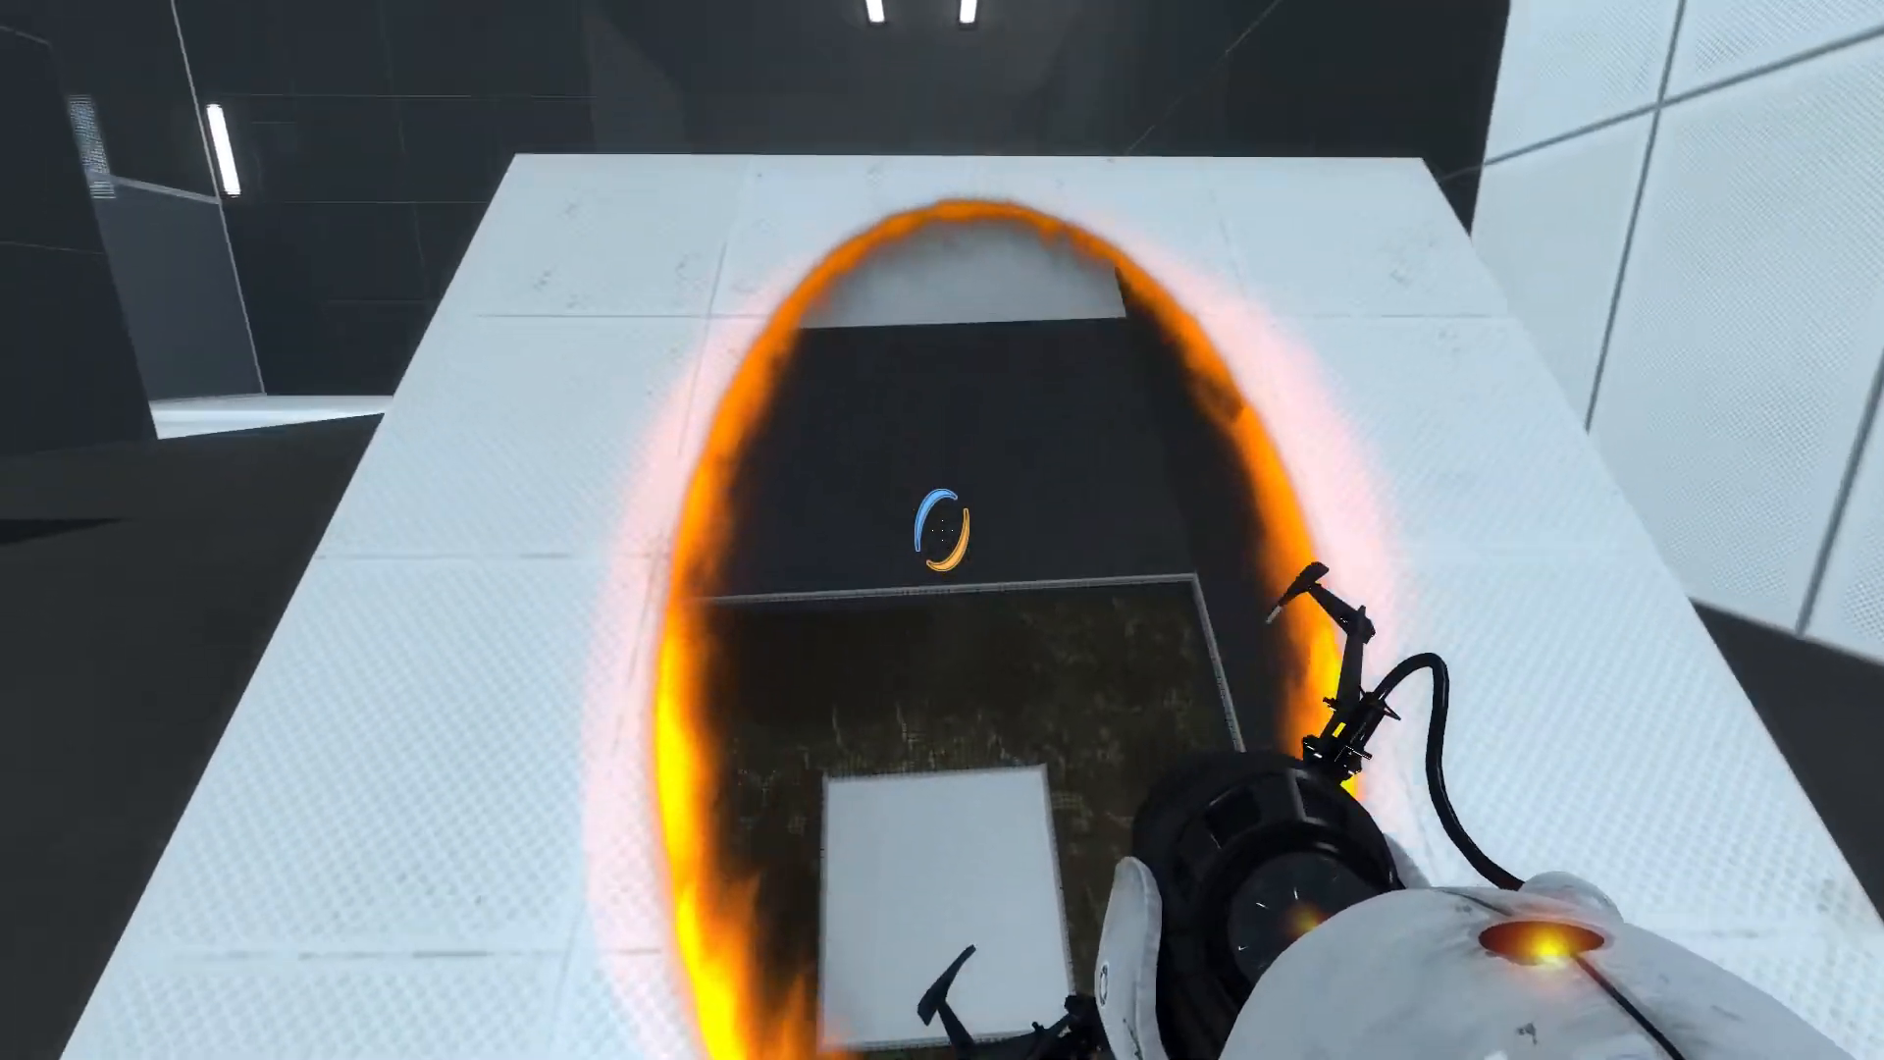
mouse_move(942, 530)
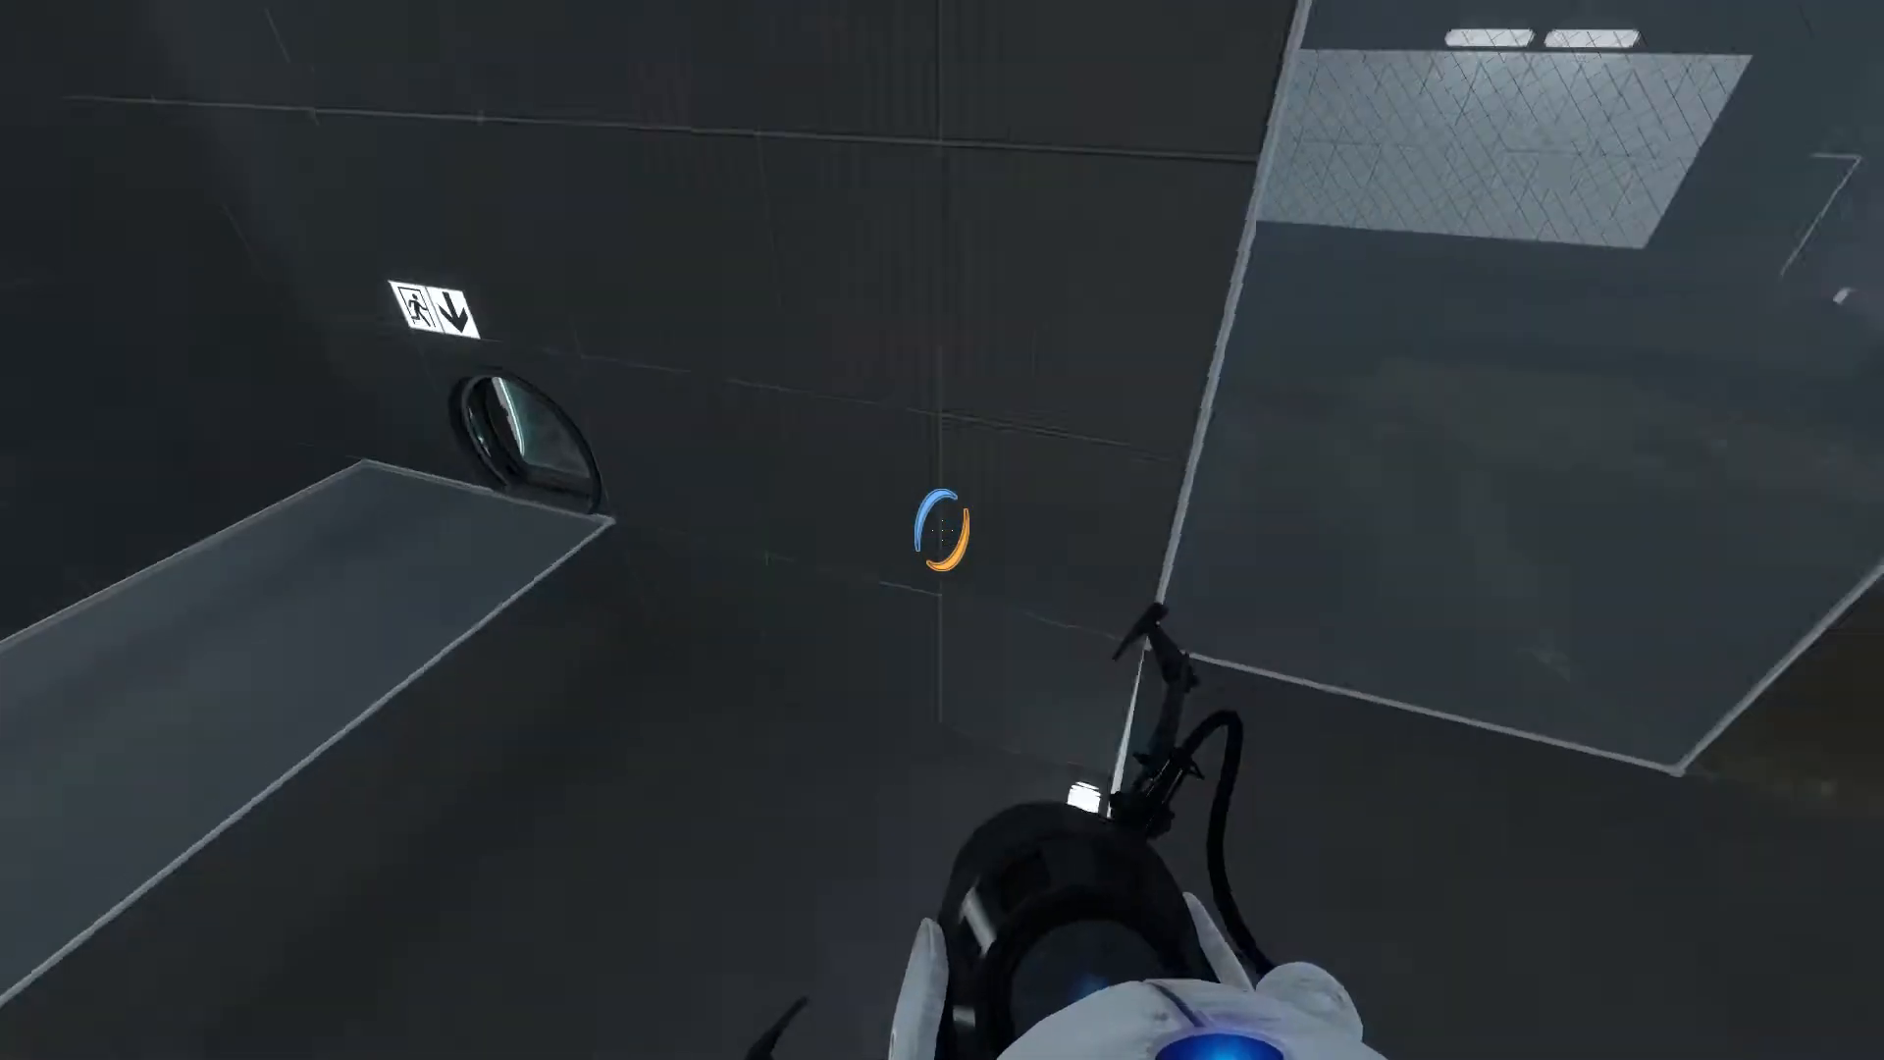